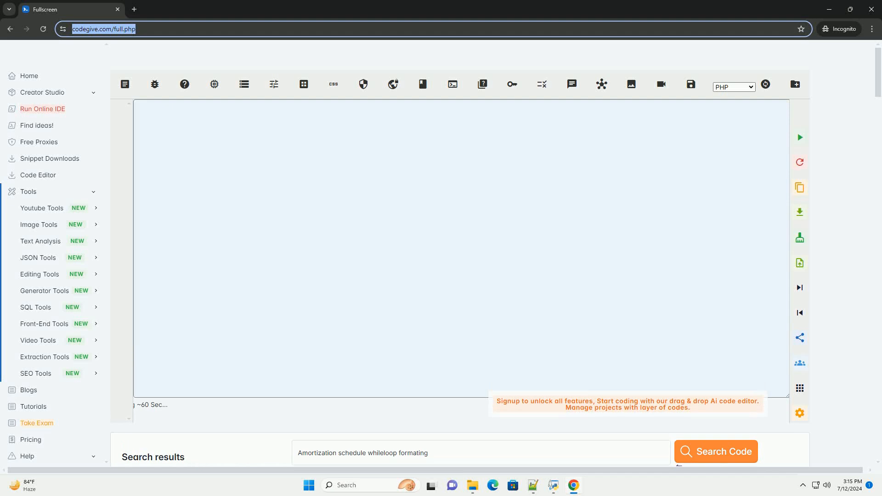
Begin the amortization tutorial: title, introduction paragraphs, and Step 1's principal and interest rate bullets
left_click(715, 451)
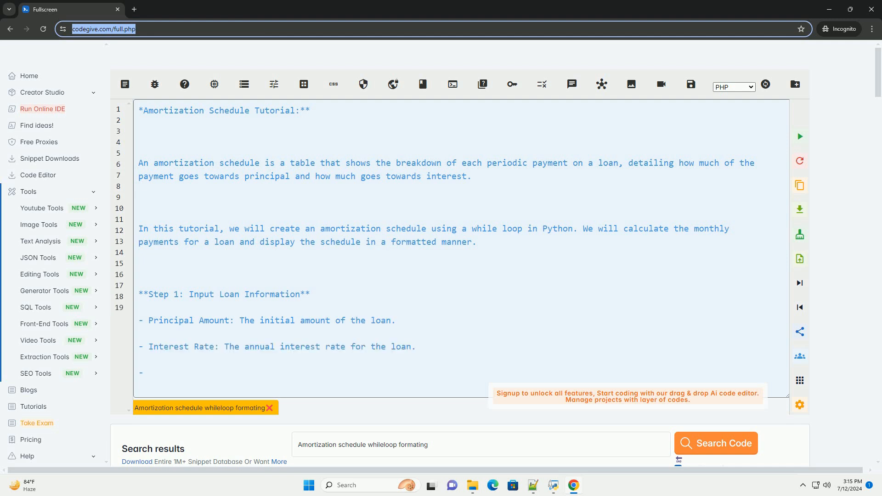
Add the loan term bullet, Step 2's monthly payment formula with its Where list, and start the Python function
scroll("down", 3)
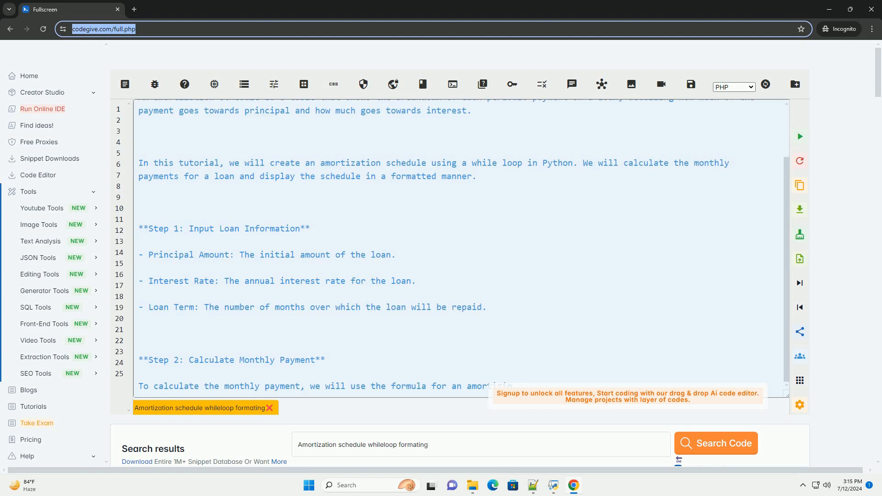
scroll("down", 3)
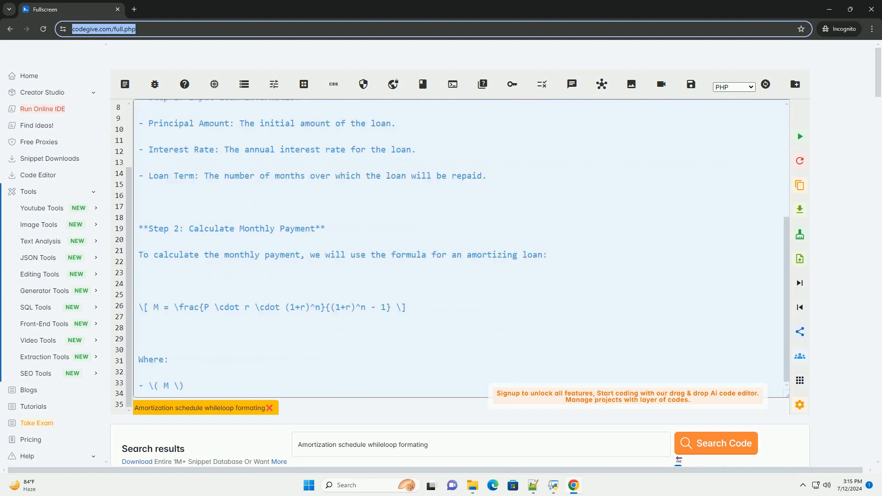
scroll("down", 3)
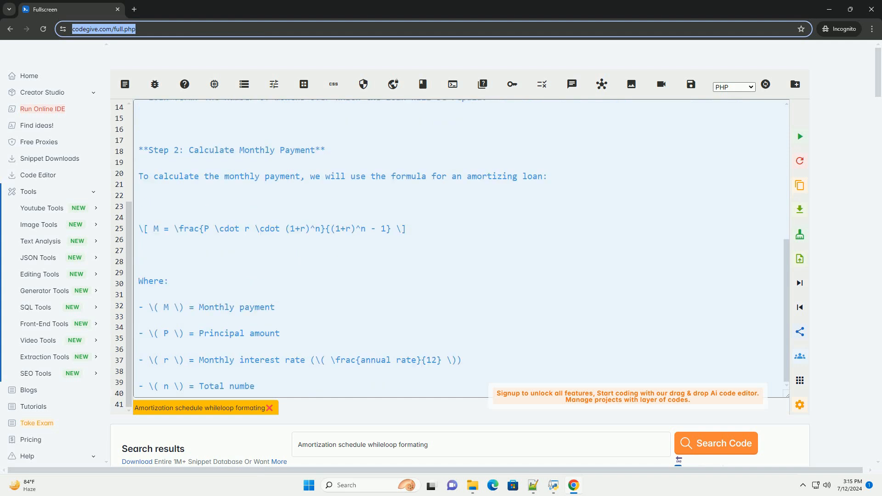
scroll("down", 3)
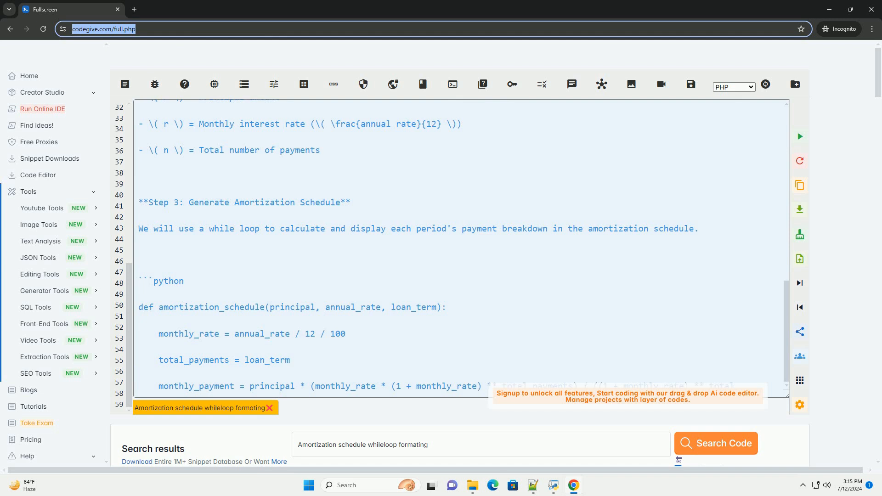
Write the while loop computing interest_payment = remaining_balance * monthly rate, principal, balance, and printing each row
scroll("down", 3)
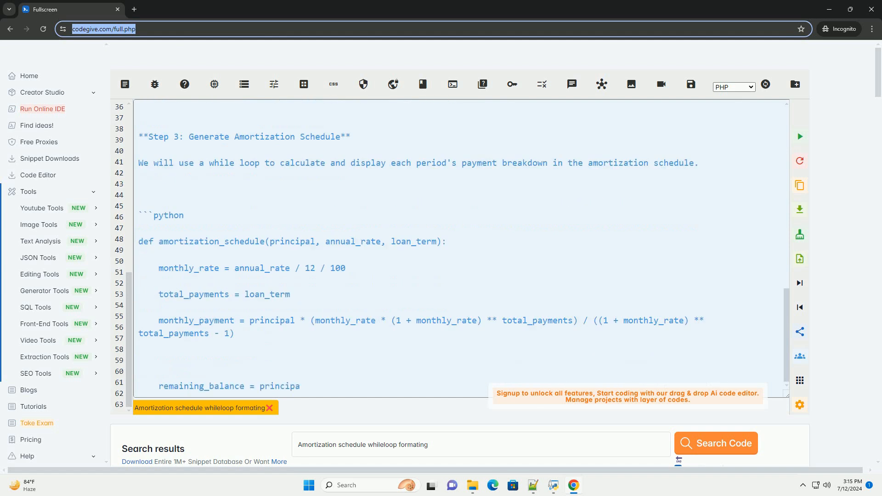
scroll("down", 3)
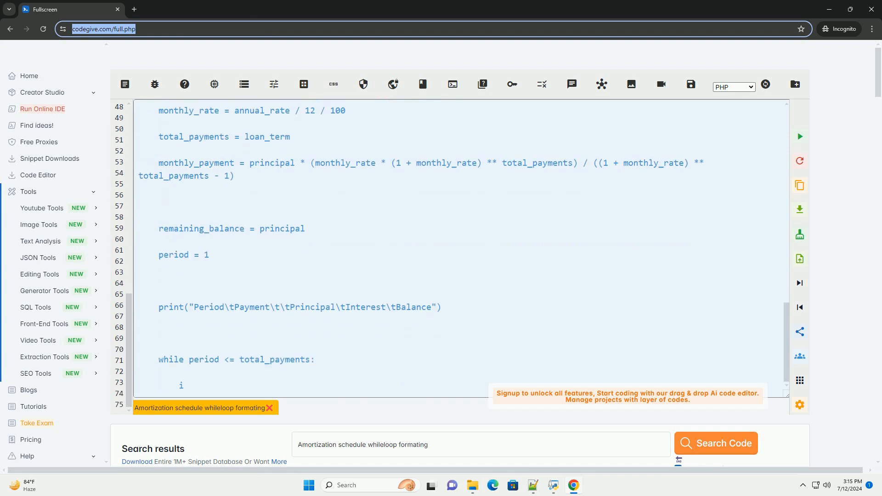
type("interest_payment = remaining_balance * monthly")
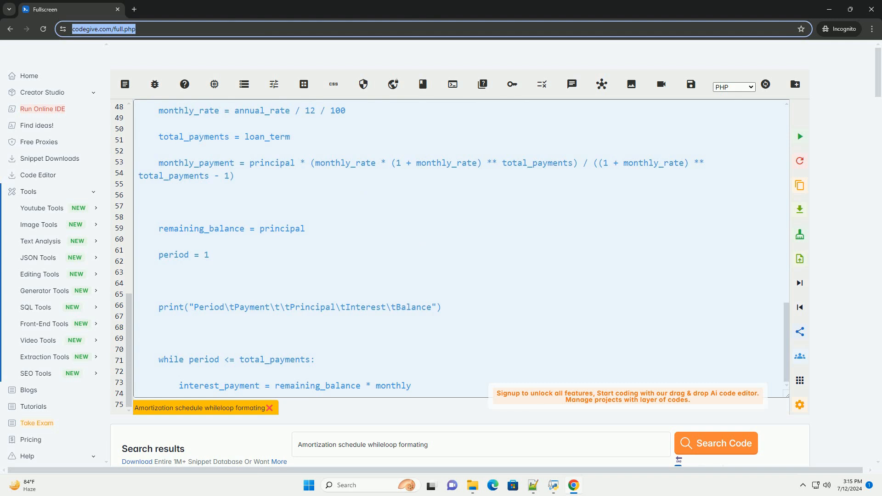
scroll("down", 3)
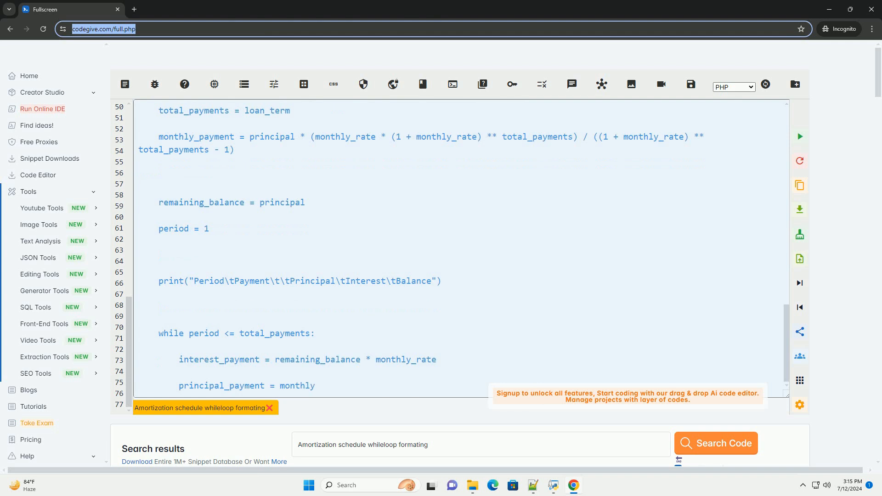
scroll("down", 3)
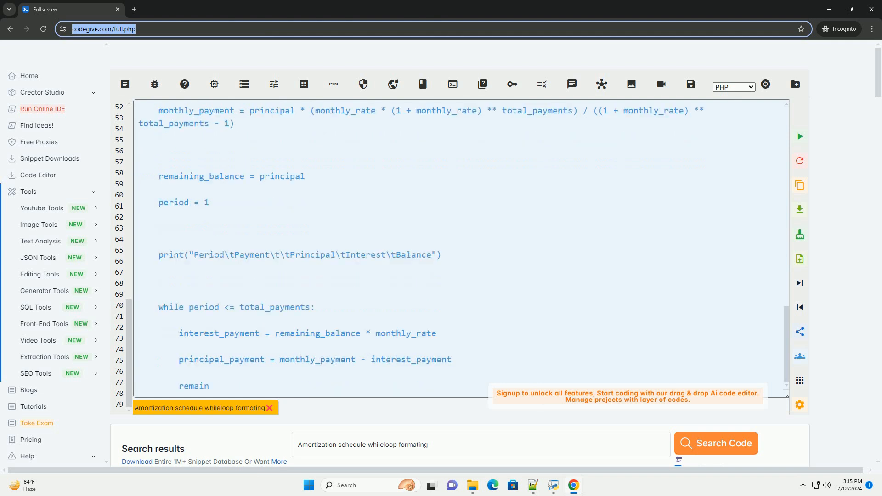
scroll("down", 3)
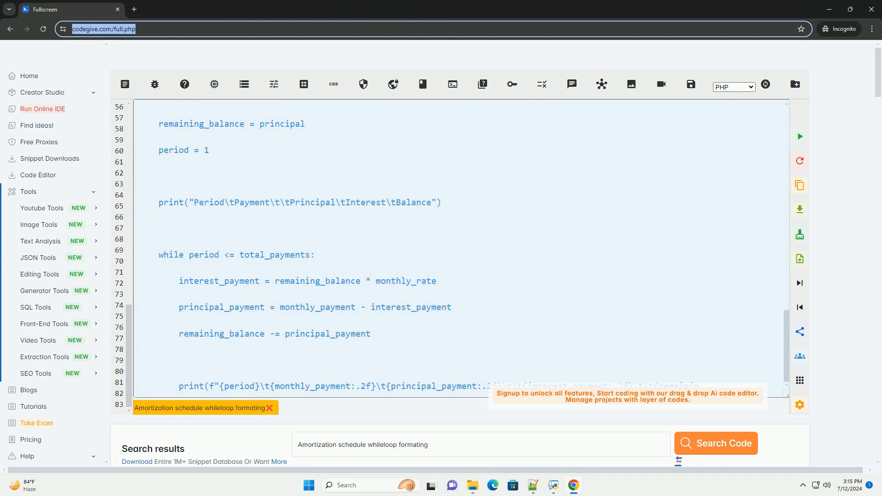
scroll("down", 3)
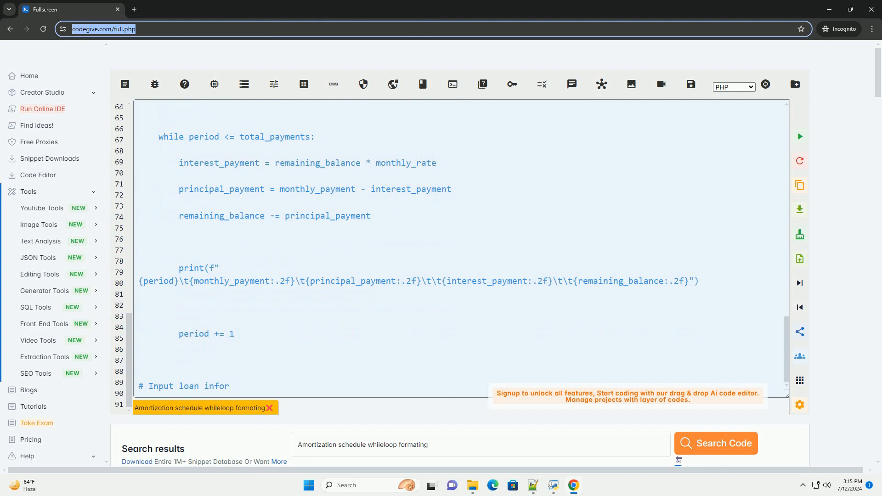
Add the sample loan values, the amortization_schedule call, the closing code fence, and the explanation paragraphs
scroll("down", 3)
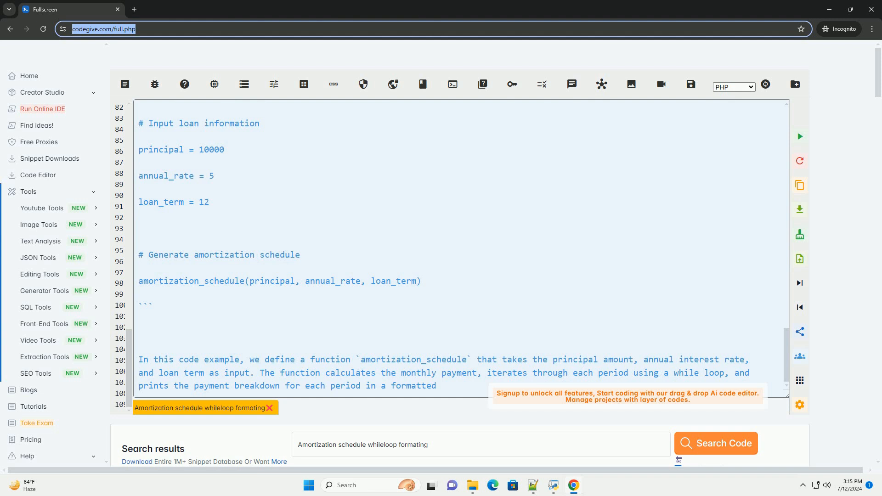
scroll("down", 3)
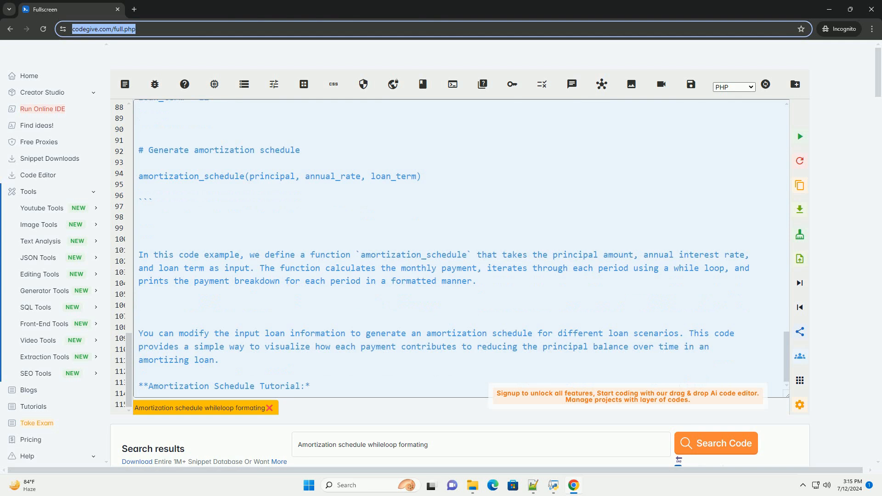
Repeat the bold tutorial title and amortization definition, continuing with 'schedule using a while loop' intro text
scroll("down", 3)
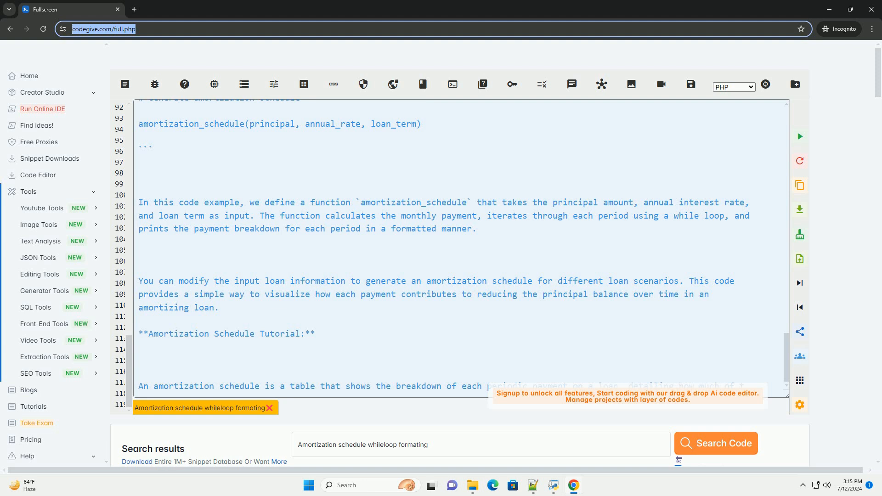
scroll("down", 3)
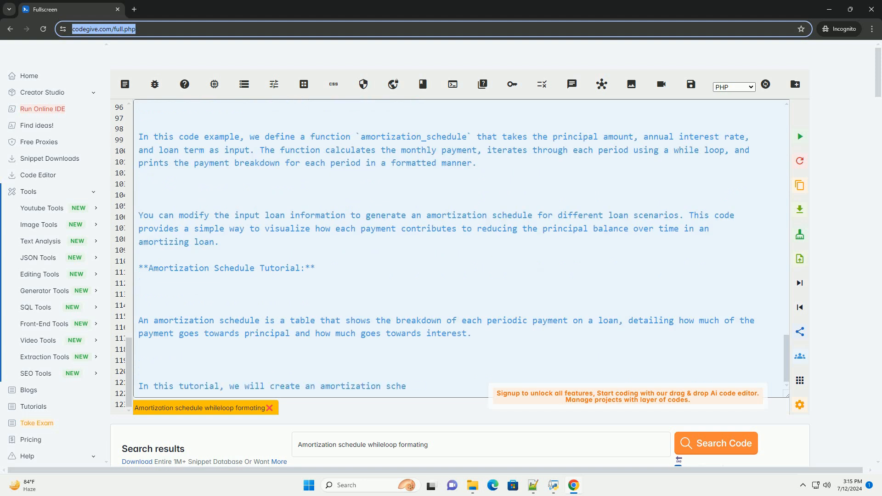
type("dule using a while loo")
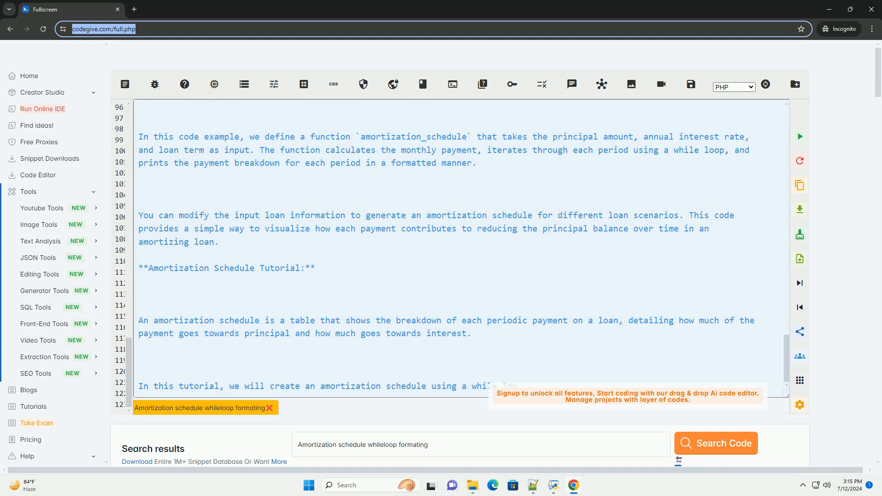